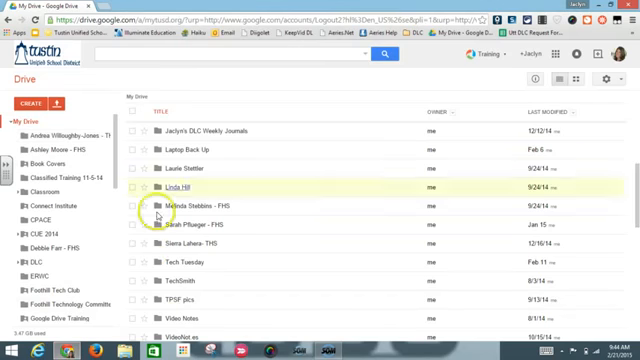
# Step: Open the Laptop Back Up folder to list its Desktop, Documents and other subfolders
pyautogui.doubleClick(200, 150)
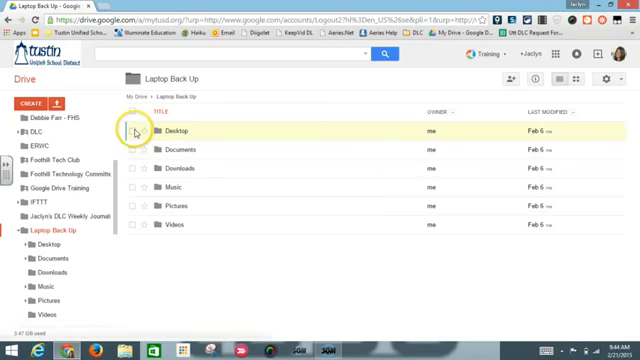
# Step: Select the backed-up Desktop folder inside Laptop Back Up
pyautogui.click(132, 132)
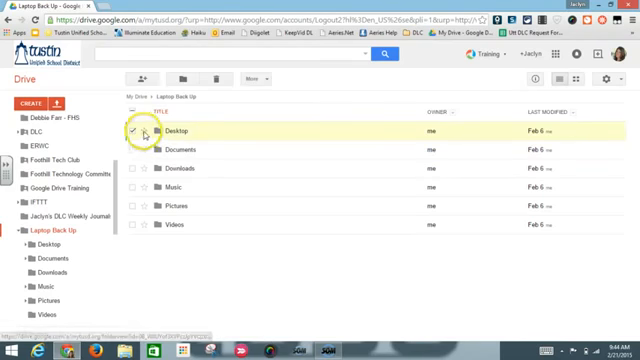
pyautogui.moveTo(208, 132)
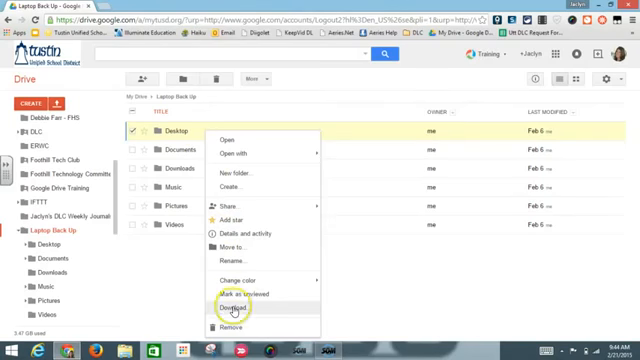
# Step: Start downloading the Desktop folder, bringing up the Convert and Download zip dialog
pyautogui.click(234, 316)
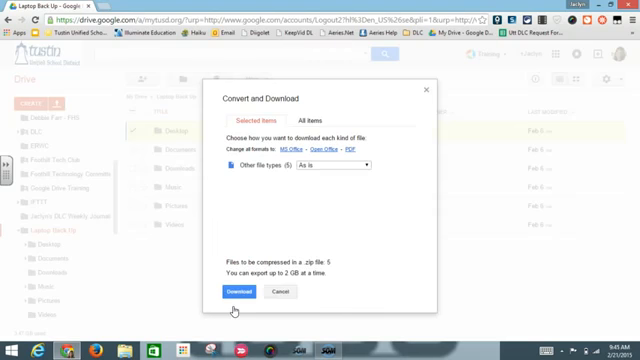
pyautogui.moveTo(356, 176)
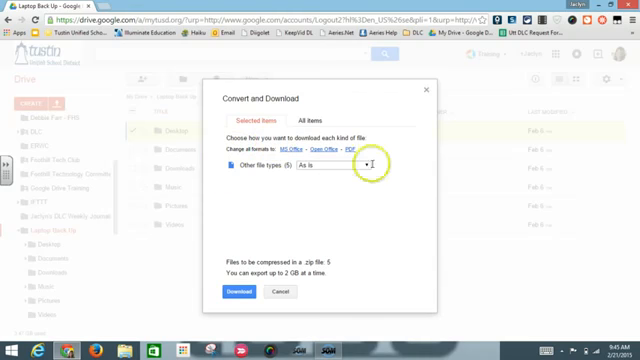
pyautogui.moveTo(376, 178)
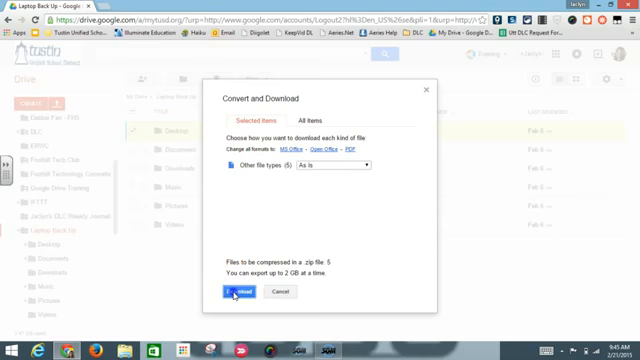
pyautogui.click(228, 292)
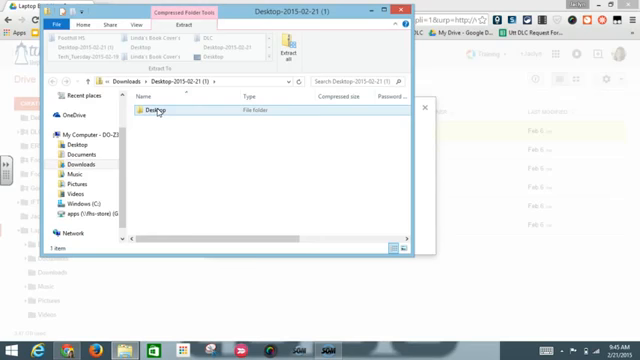
# Step: Select the Desktop folder inside the downloaded zip, then minimize File Explorer to show the desktop
pyautogui.click(150, 112)
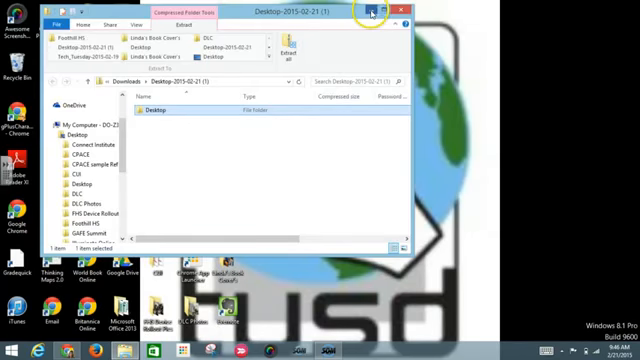
pyautogui.click(402, 10)
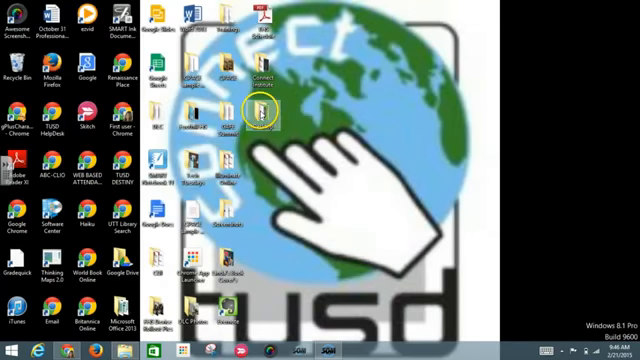